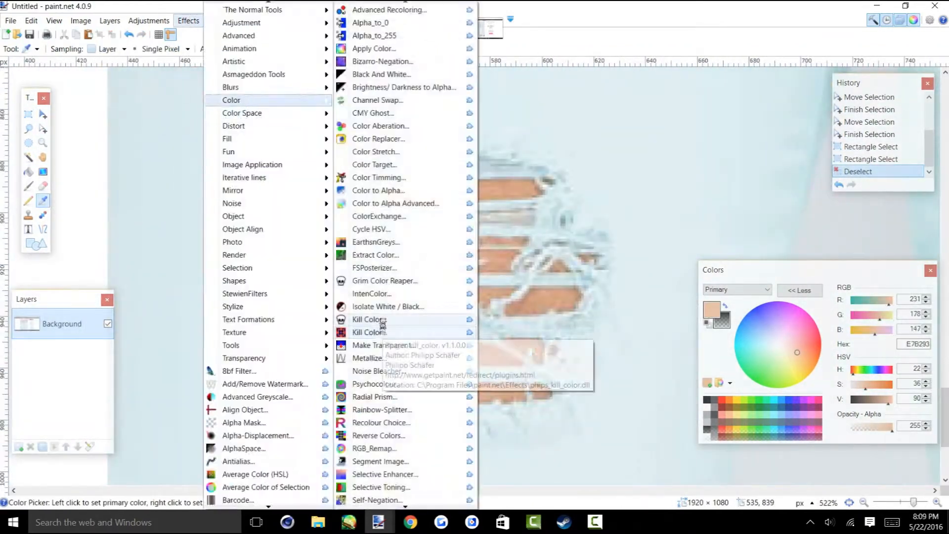
Apply the colour effect from Effects > Color to the skin-toned image.
{"action": "left_click", "coordinate": [385, 280]}
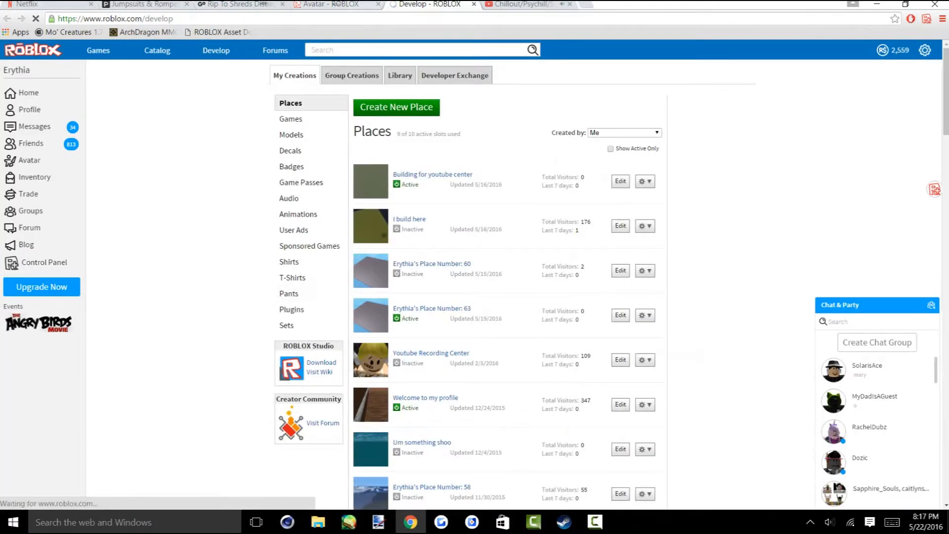
Switch to the Makemechic tab showing the pink alien print crop top listing.
{"action": "left_click", "coordinate": [29, 160]}
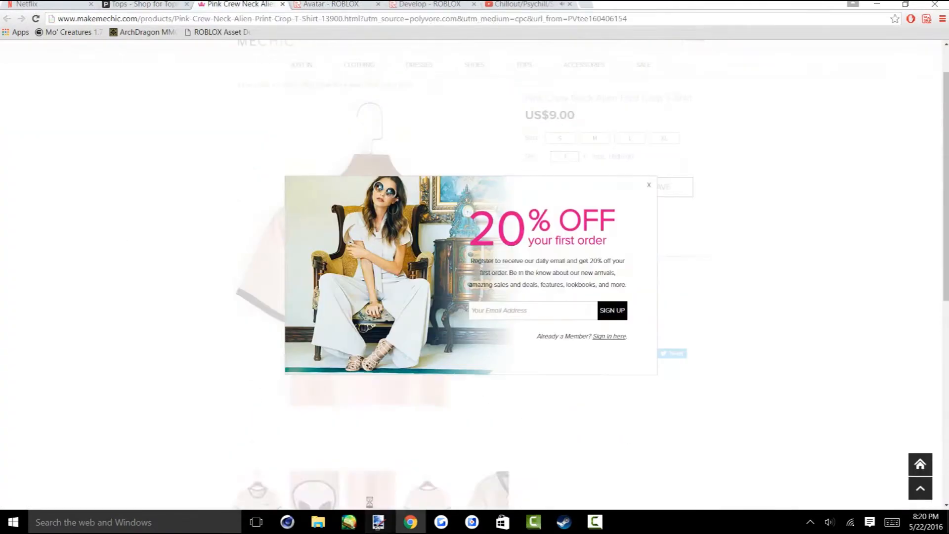
Dismiss the store's discount sign-up popup to reveal the crop top product page.
{"action": "left_click", "coordinate": [378, 522]}
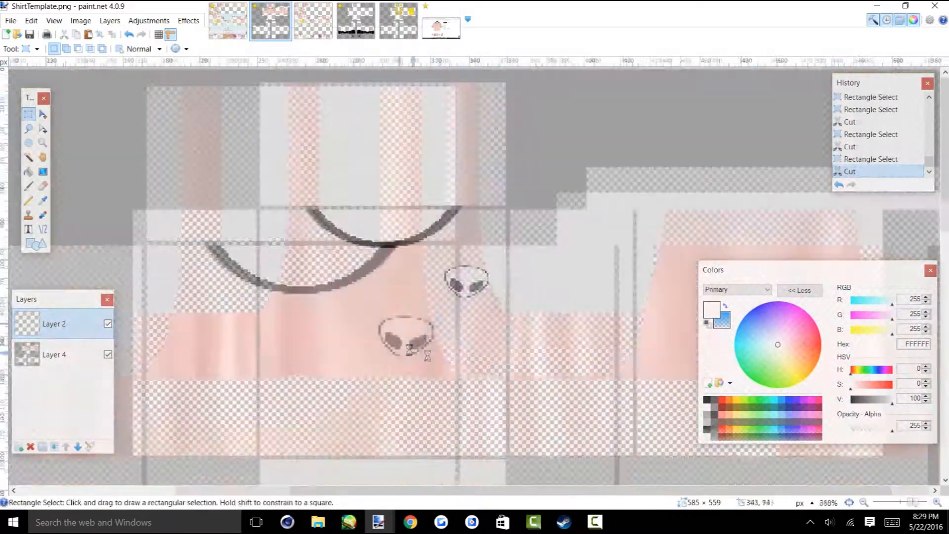
Paste the copied design, then start opening another image from the Clothing folder.
{"action": "key", "text": "Ctrl+V"}
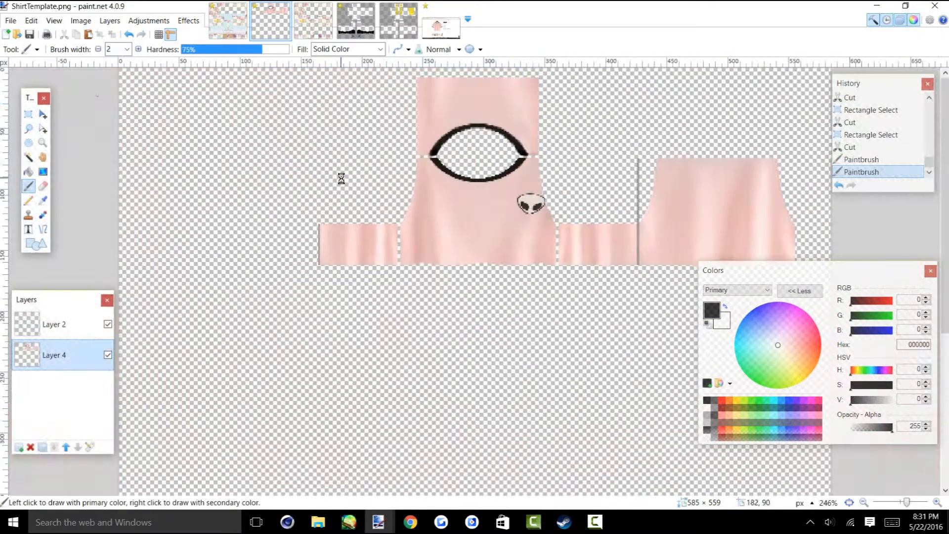
{"action": "left_click", "coordinate": [9, 20]}
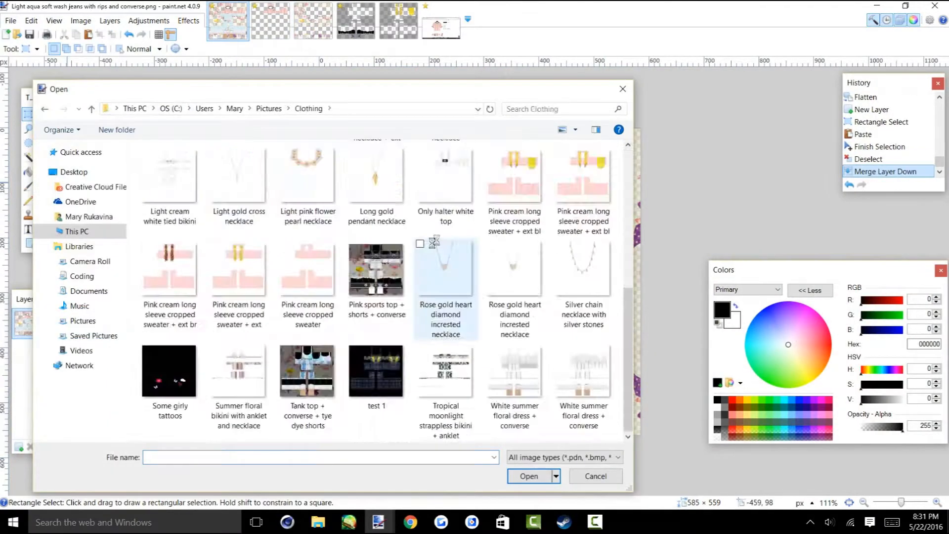
Open the rose gold heart necklace image and merge the top layer down into the background.
{"action": "left_click", "coordinate": [527, 476]}
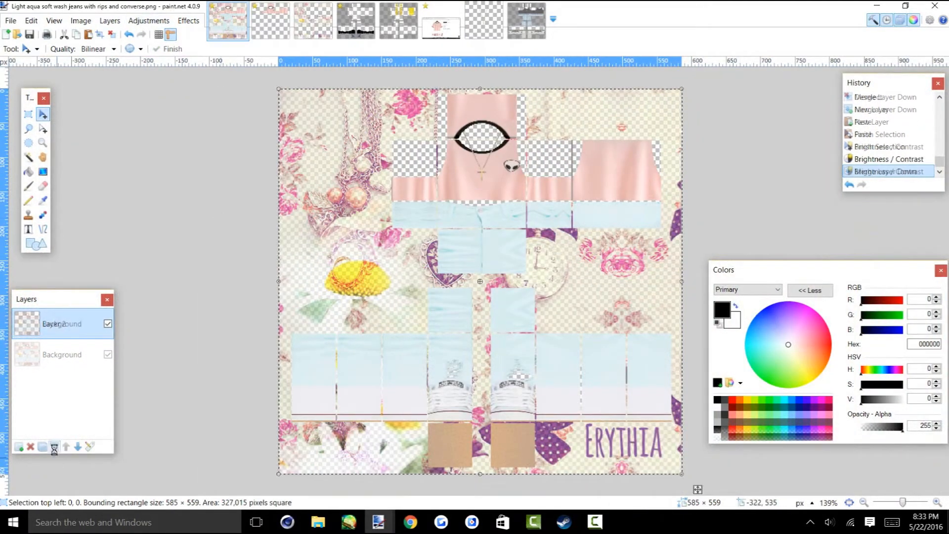
{"action": "left_click", "coordinate": [77, 447]}
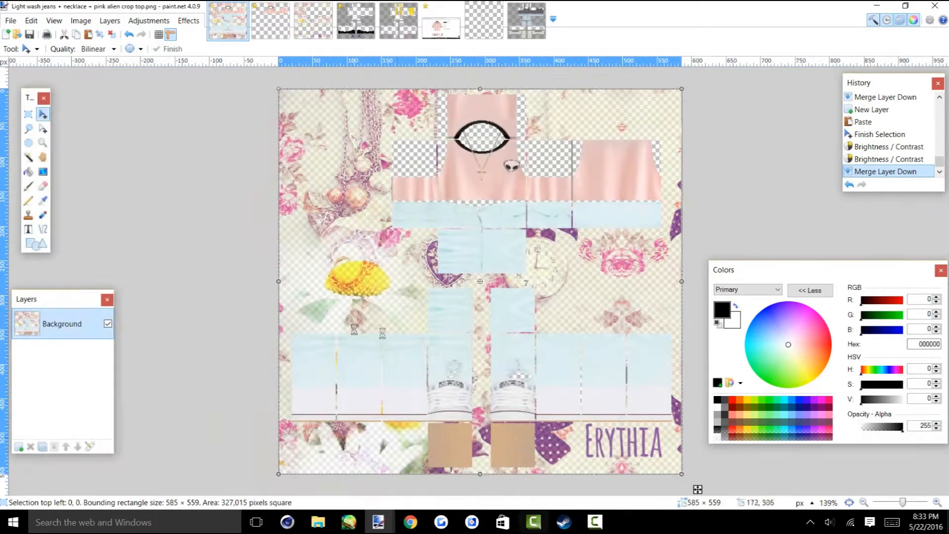